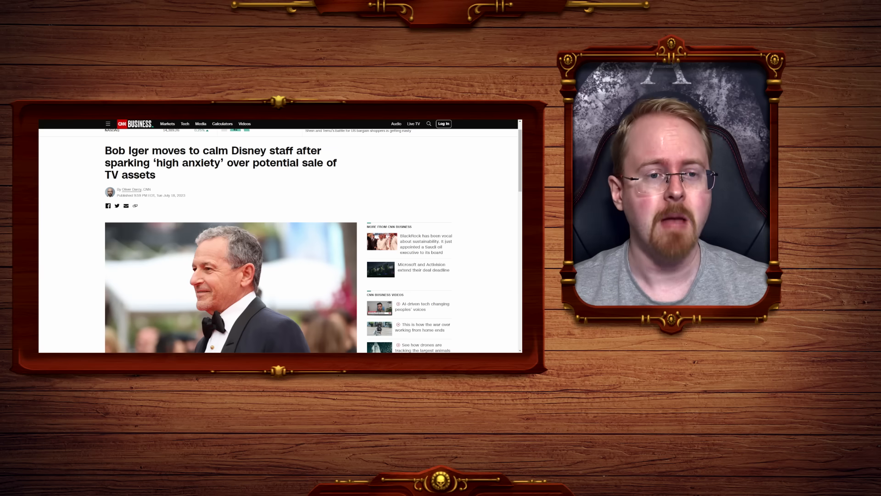
# - Scroll past the lead photo to the paragraphs on Iger's off-site meeting with TV leaders
pyautogui.scroll(-3)
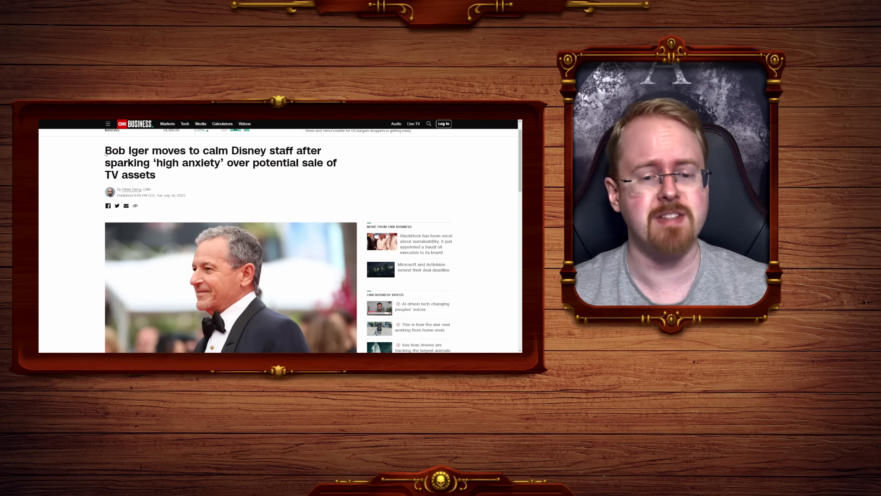
pyautogui.tripleClick(214, 162)
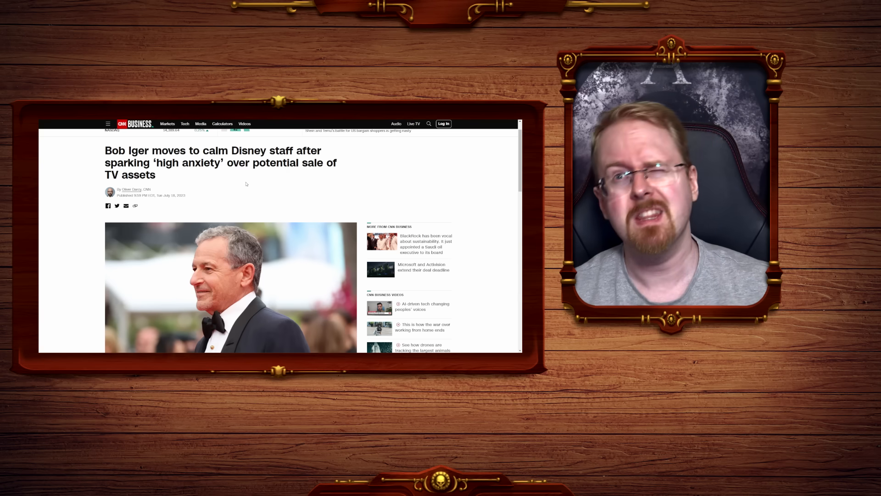
pyautogui.scroll(-3)
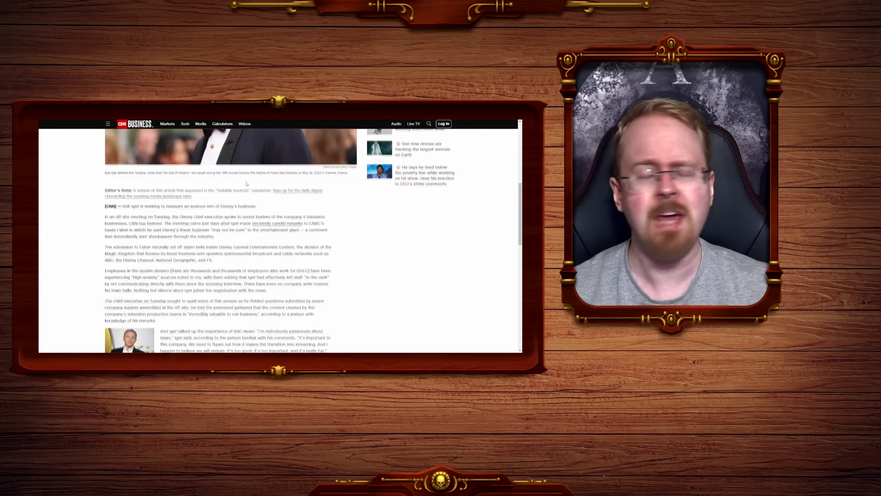
pyautogui.scroll(-3)
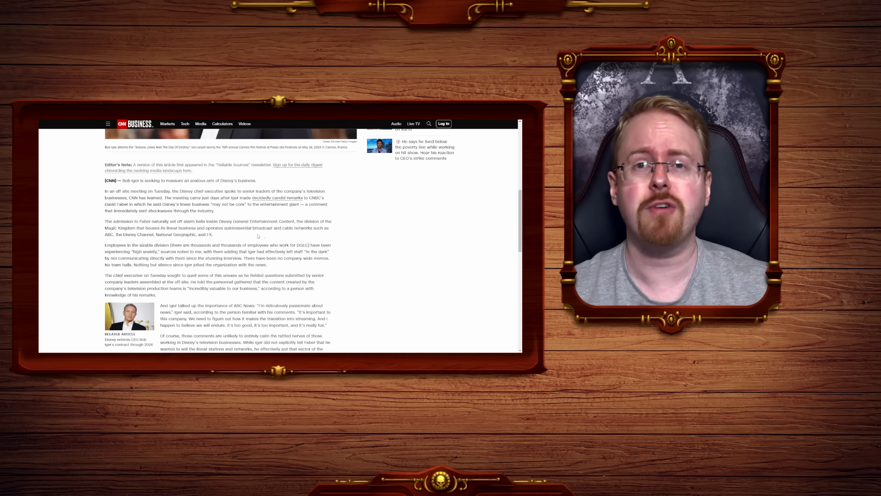
# - Scroll the article back to the byline and red-carpet Iger photo above the editor's note
pyautogui.scroll(-3)
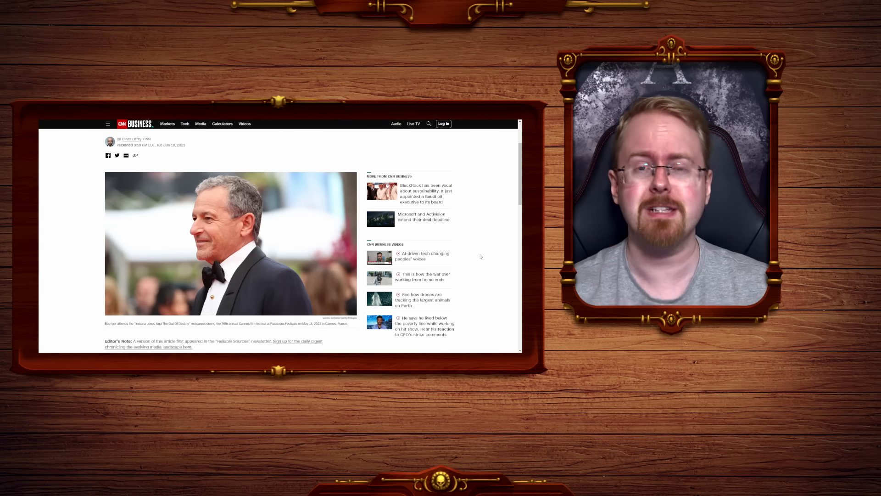
pyautogui.moveTo(475, 257)
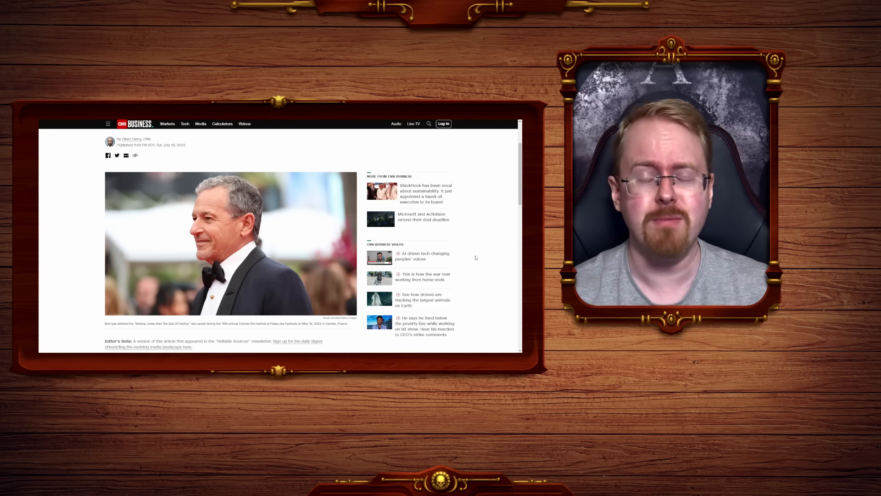